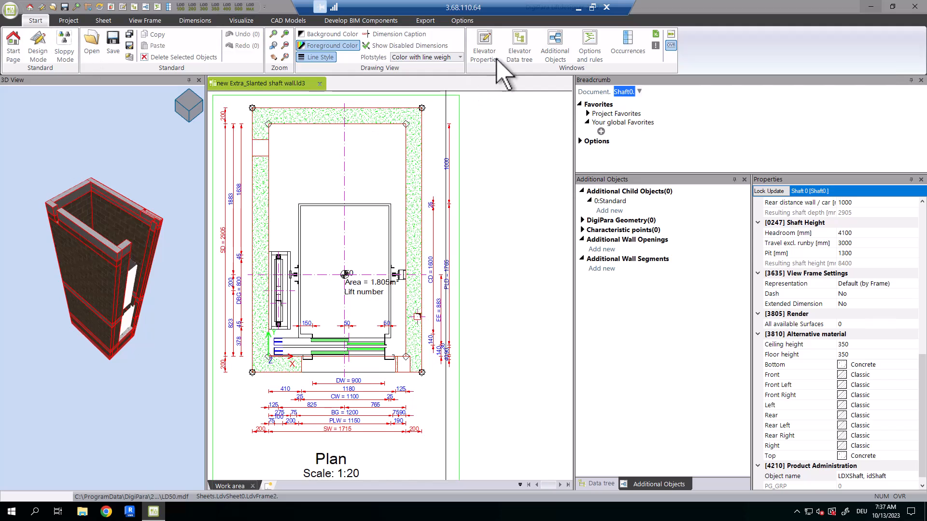
mouse_move(554, 44)
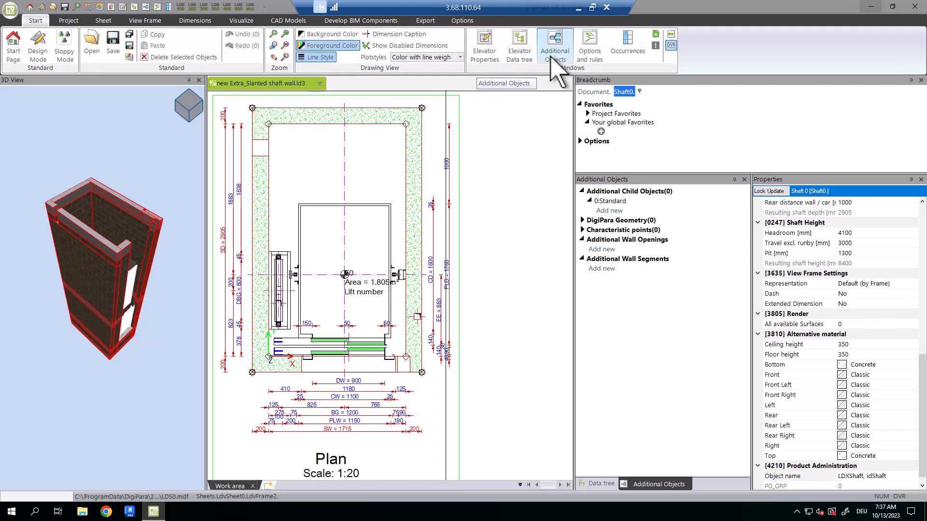
mouse_move(614, 231)
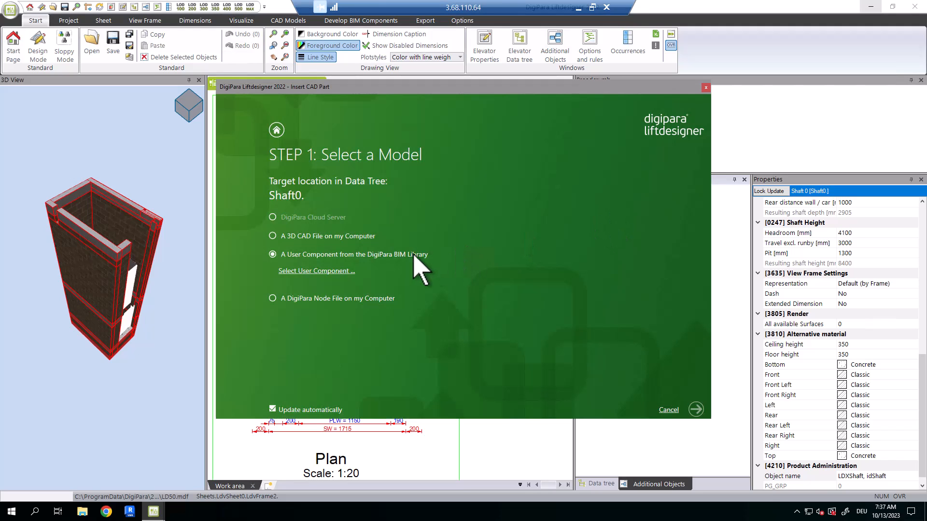
Insert the Main User Component from the BIM library as an additional child object
left_click(315, 271)
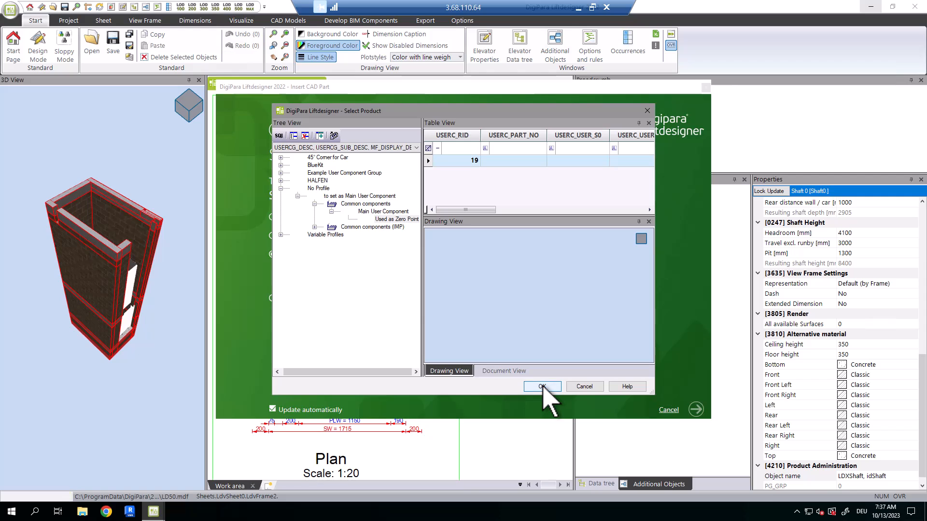
left_click(541, 386)
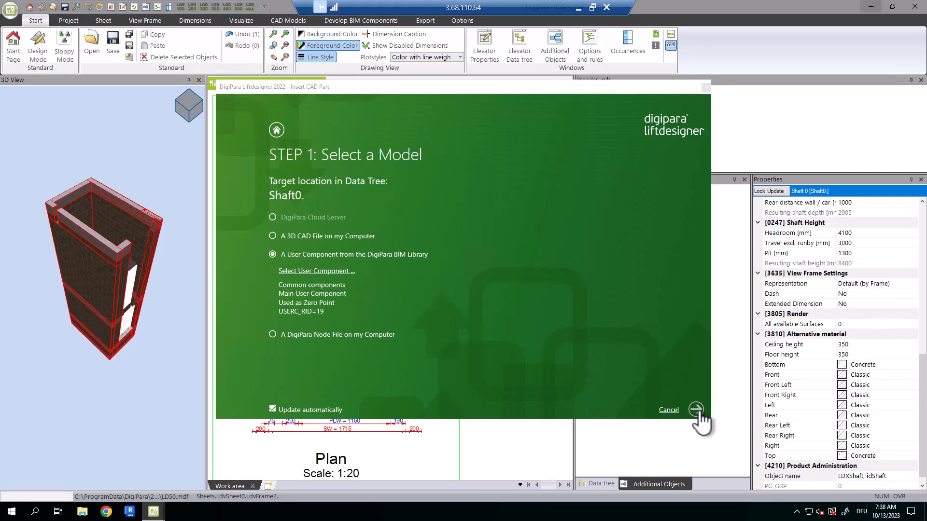
left_click(696, 410)
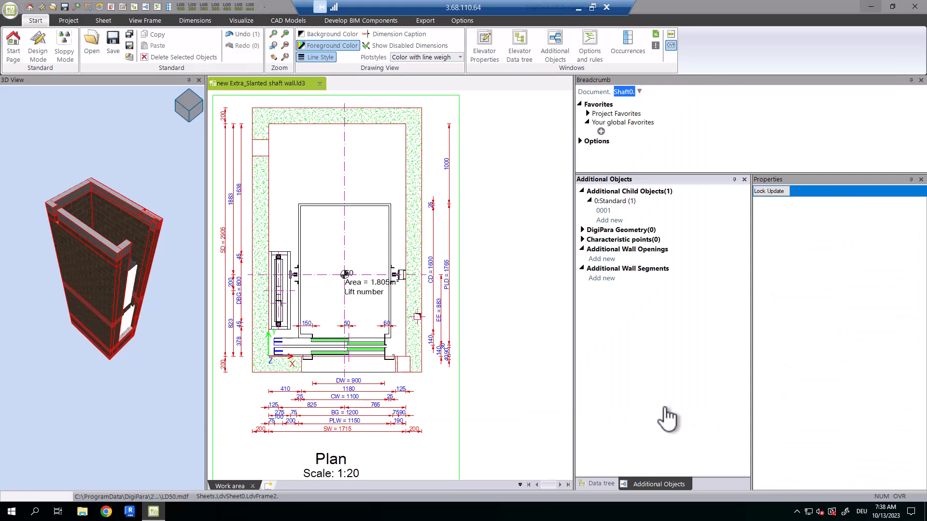
Position the user component by equations: Z0 0.5*DZ, X0 1000
left_click(603, 210)
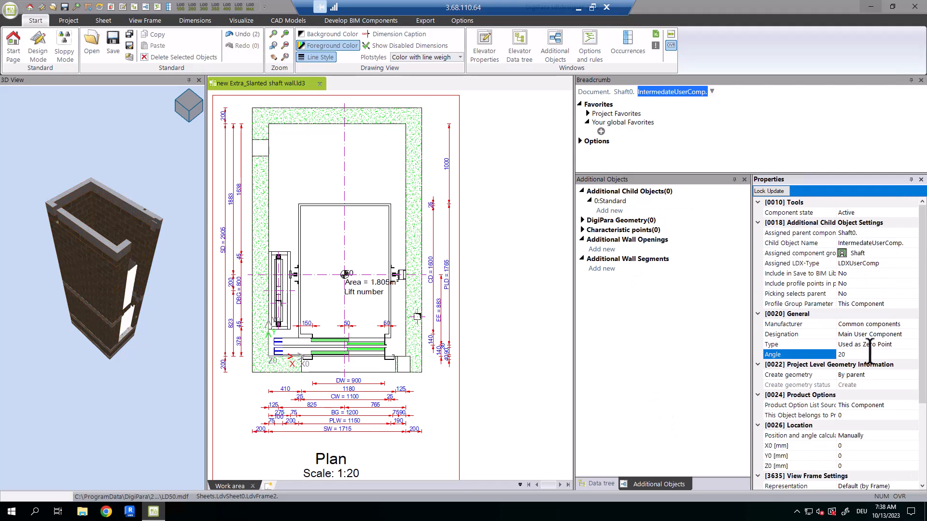
left_click(799, 435)
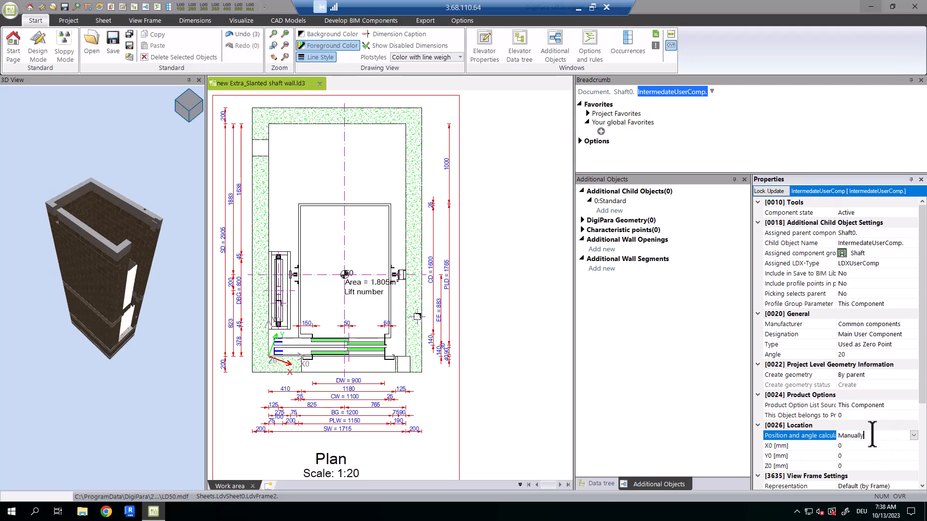
left_click(913, 435)
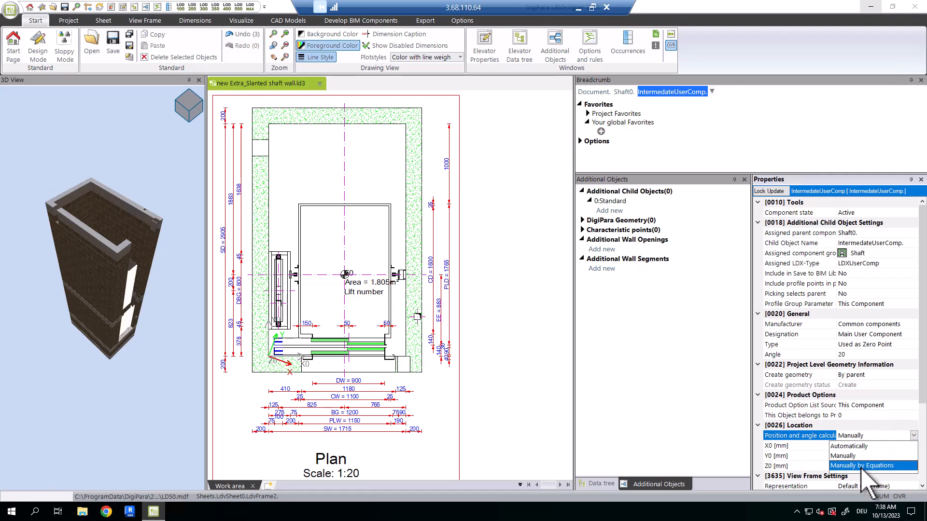
left_click(863, 466)
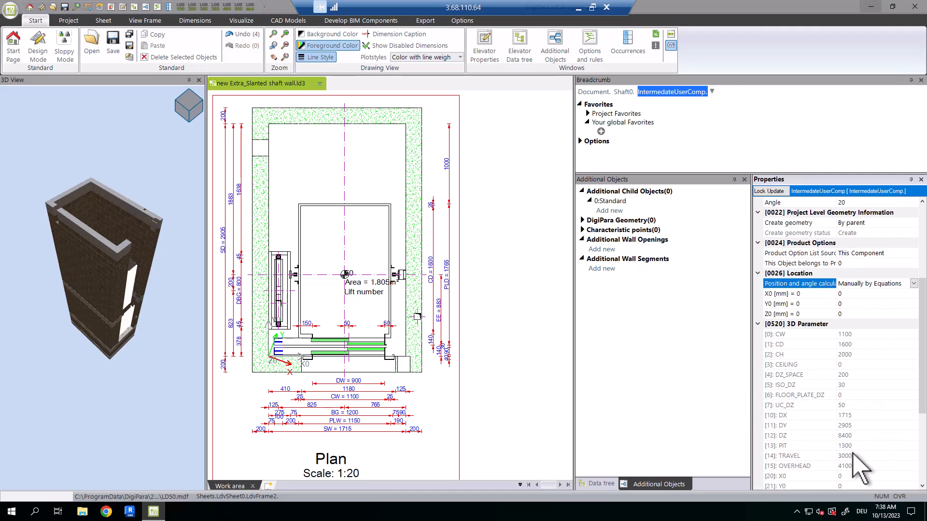
left_click(798, 313)
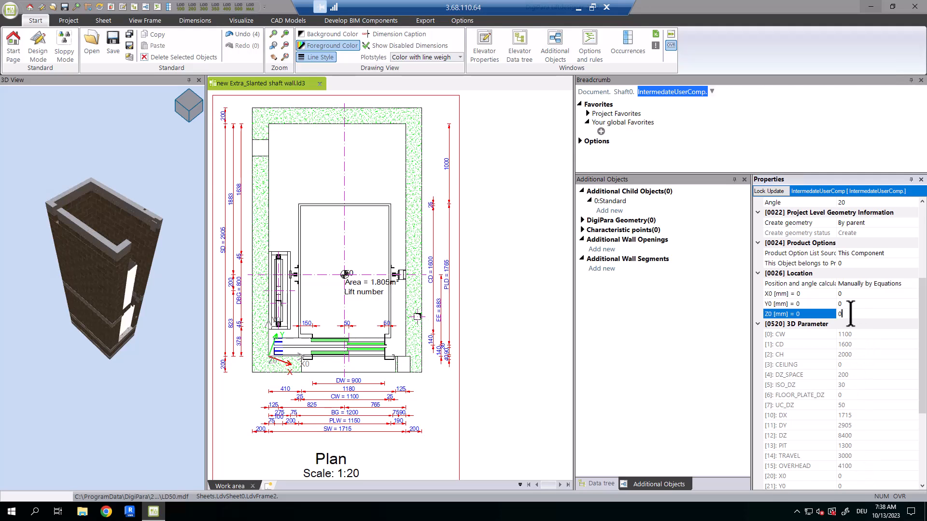
type("0.5*DZ")
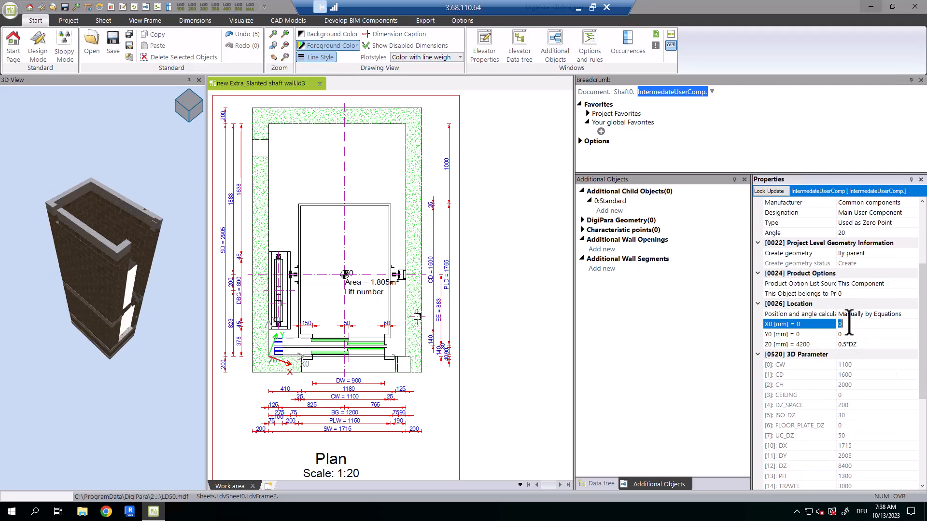
type("1000")
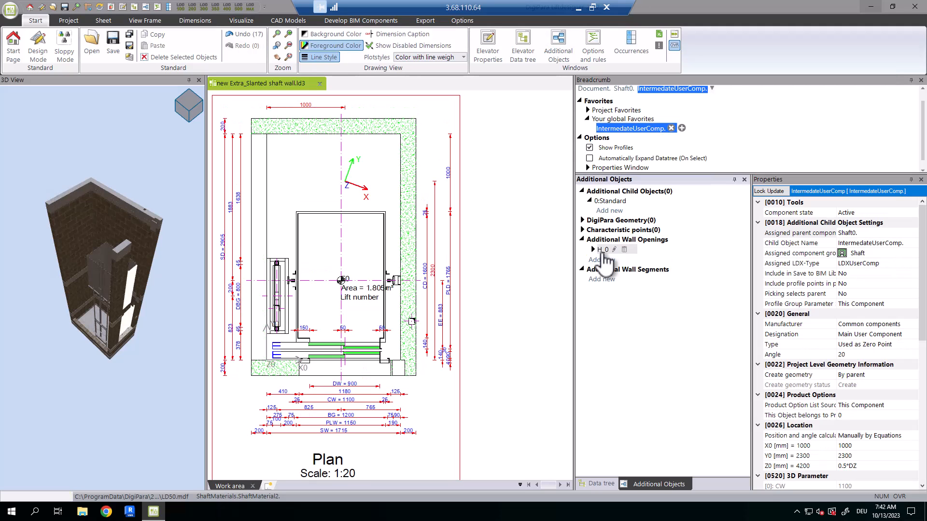
Set wall opening H_0's coordinate system to Parent
left_click(599, 483)
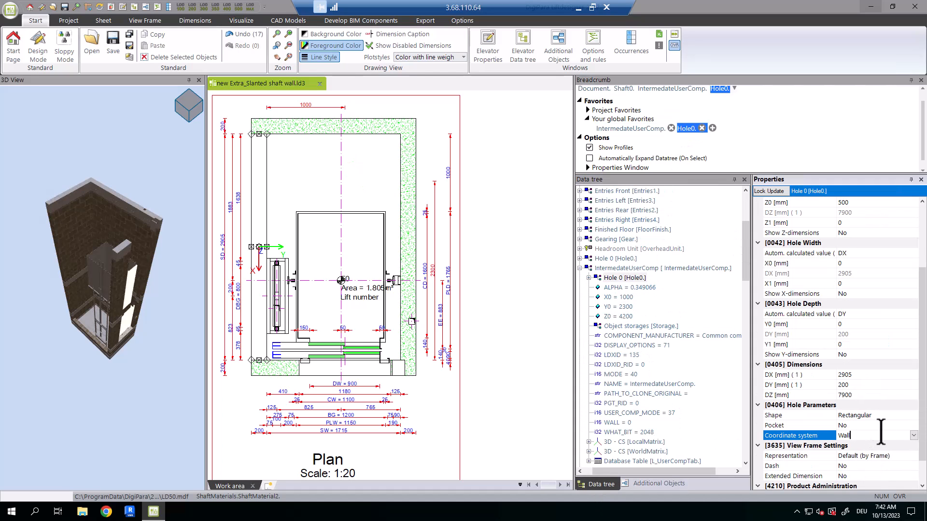
left_click(911, 435)
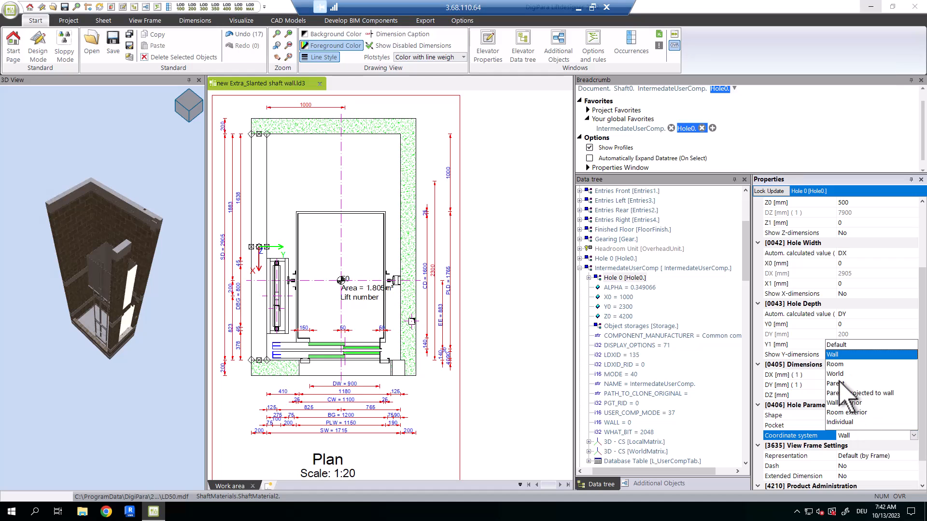
left_click(840, 382)
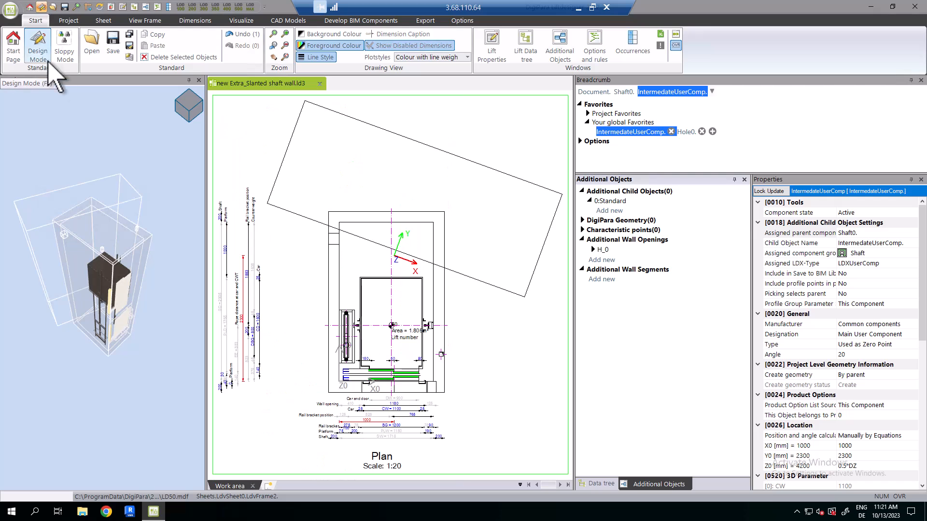
Enable Design Mode and select the wall opening in the plan
left_click(687, 131)
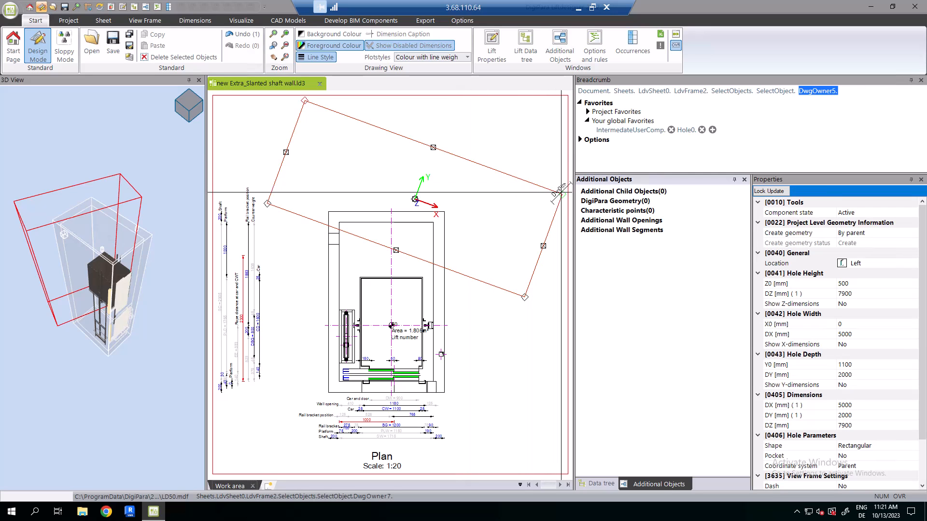
left_click(194, 21)
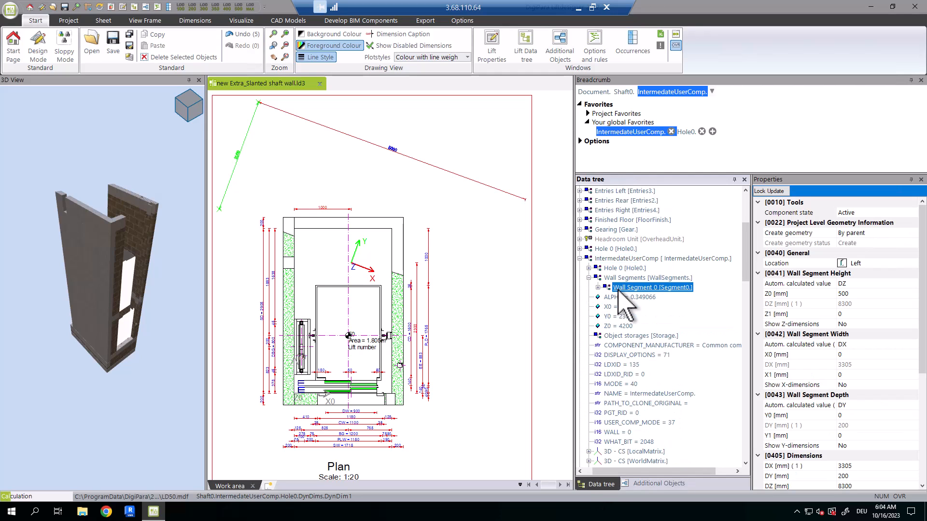
Select Wall Segment 0 and edit its alternative material to Concrete Beam
left_click(650, 287)
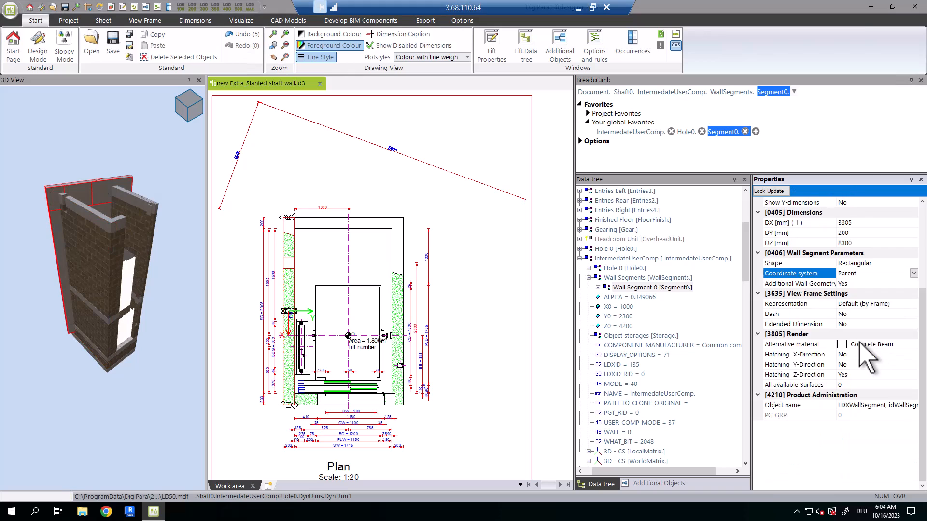
triple_click(845, 222)
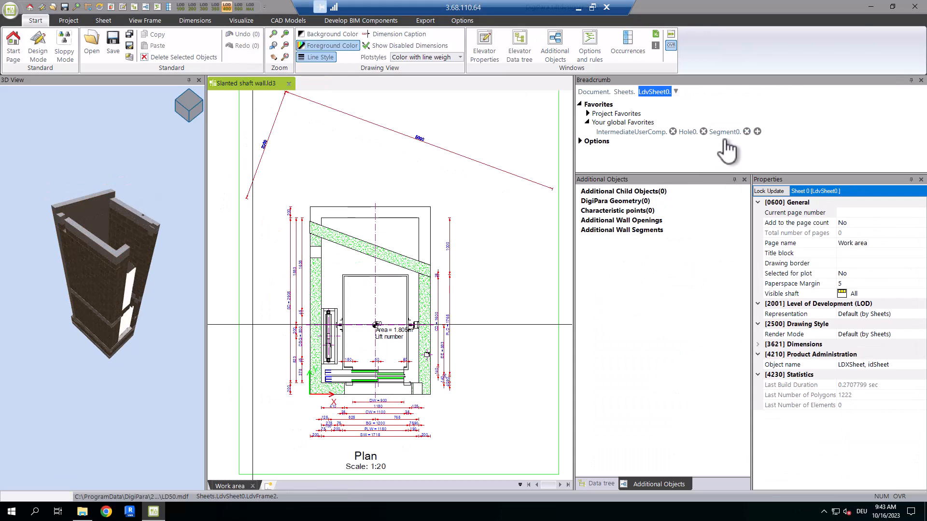
Show Segment0's child objects and select the Cut left component for editing
left_click(722, 131)
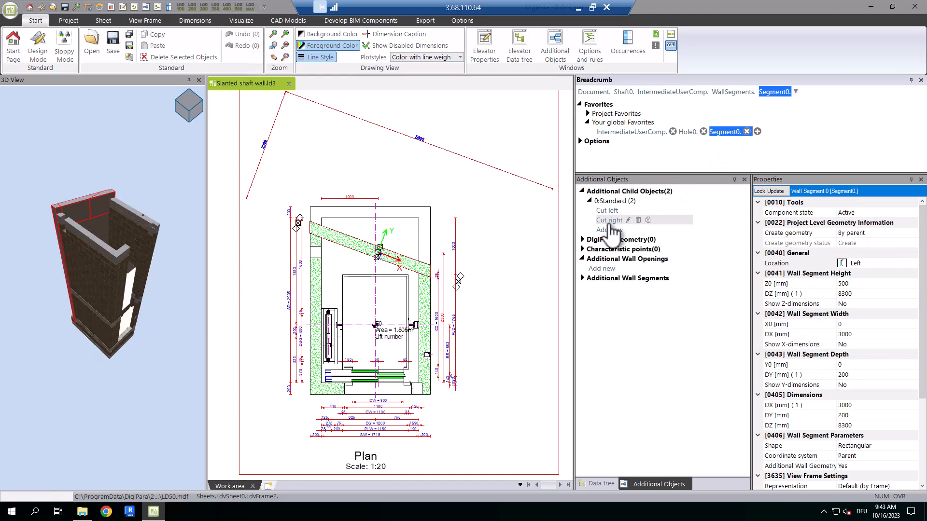
left_click(606, 211)
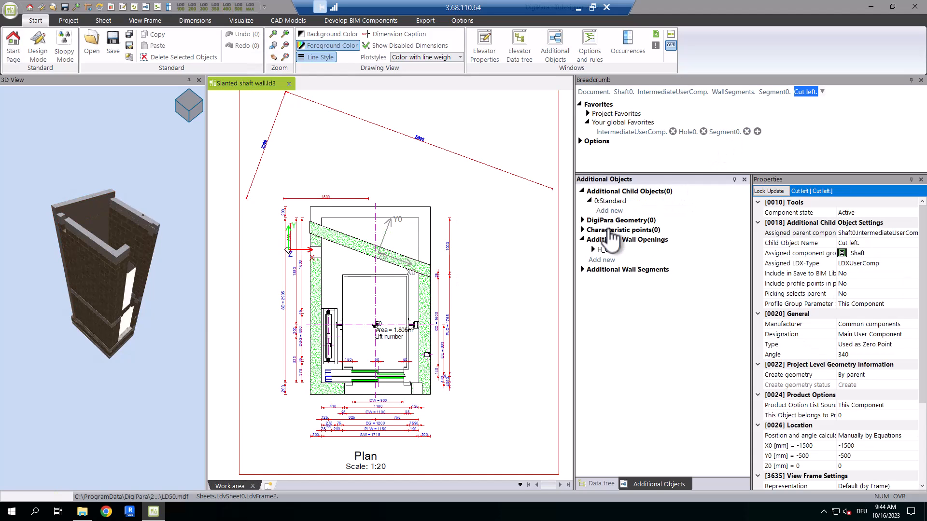